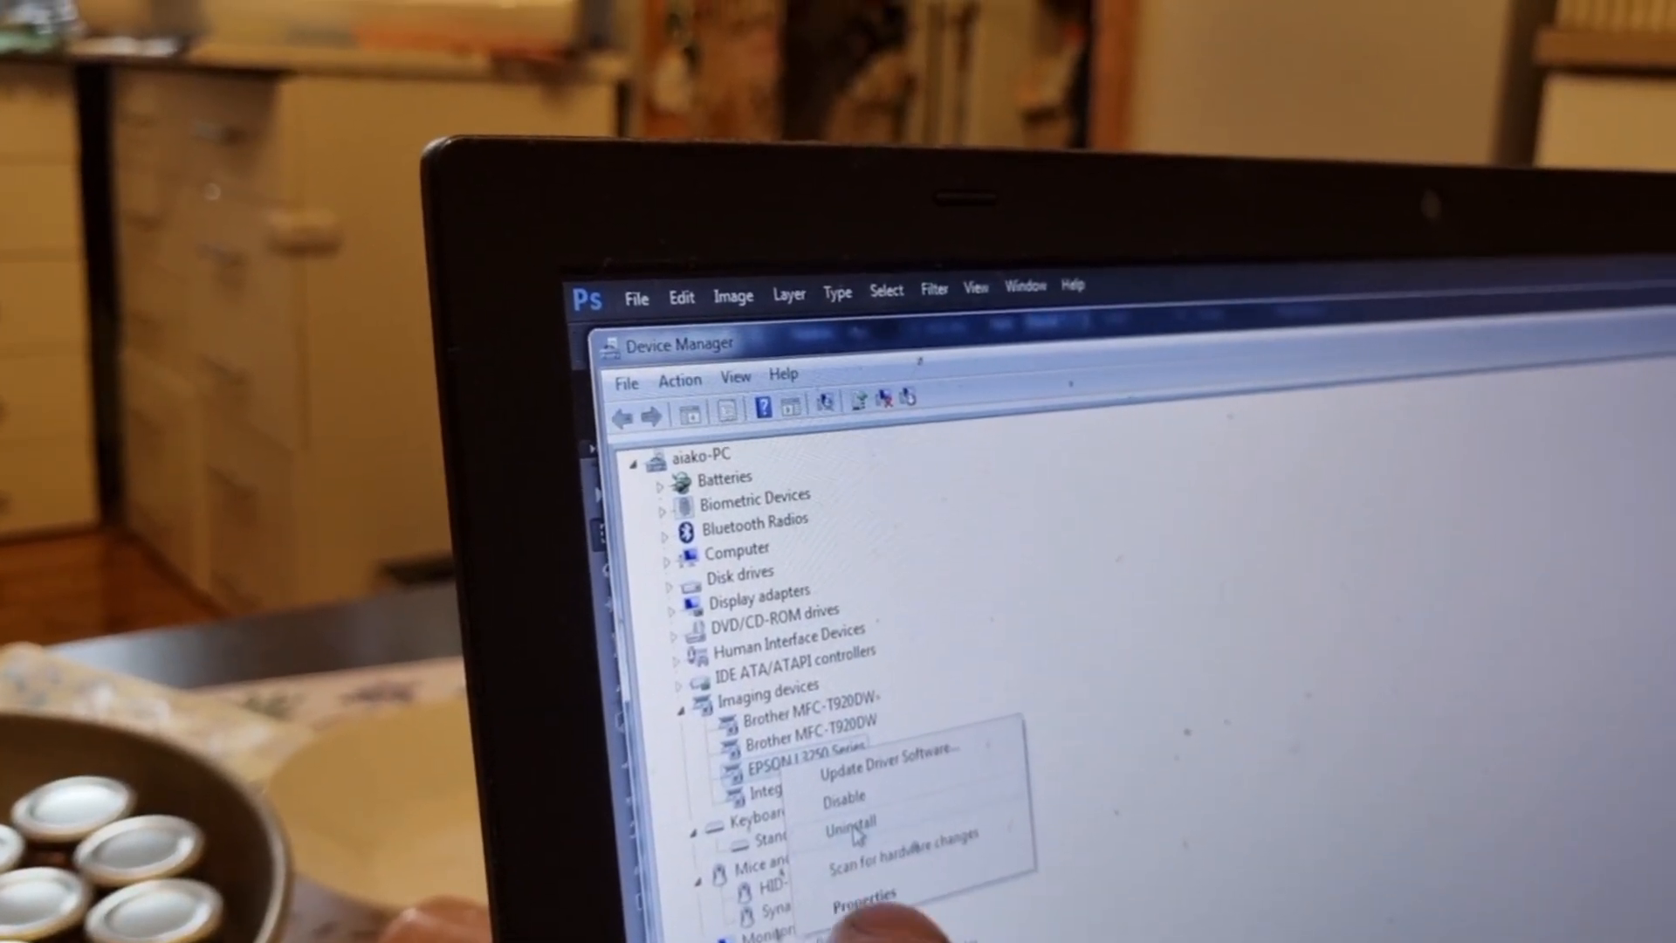
Uninstall the EPSON L3250 Series printer driver from its Driver properties.
left_click(863, 908)
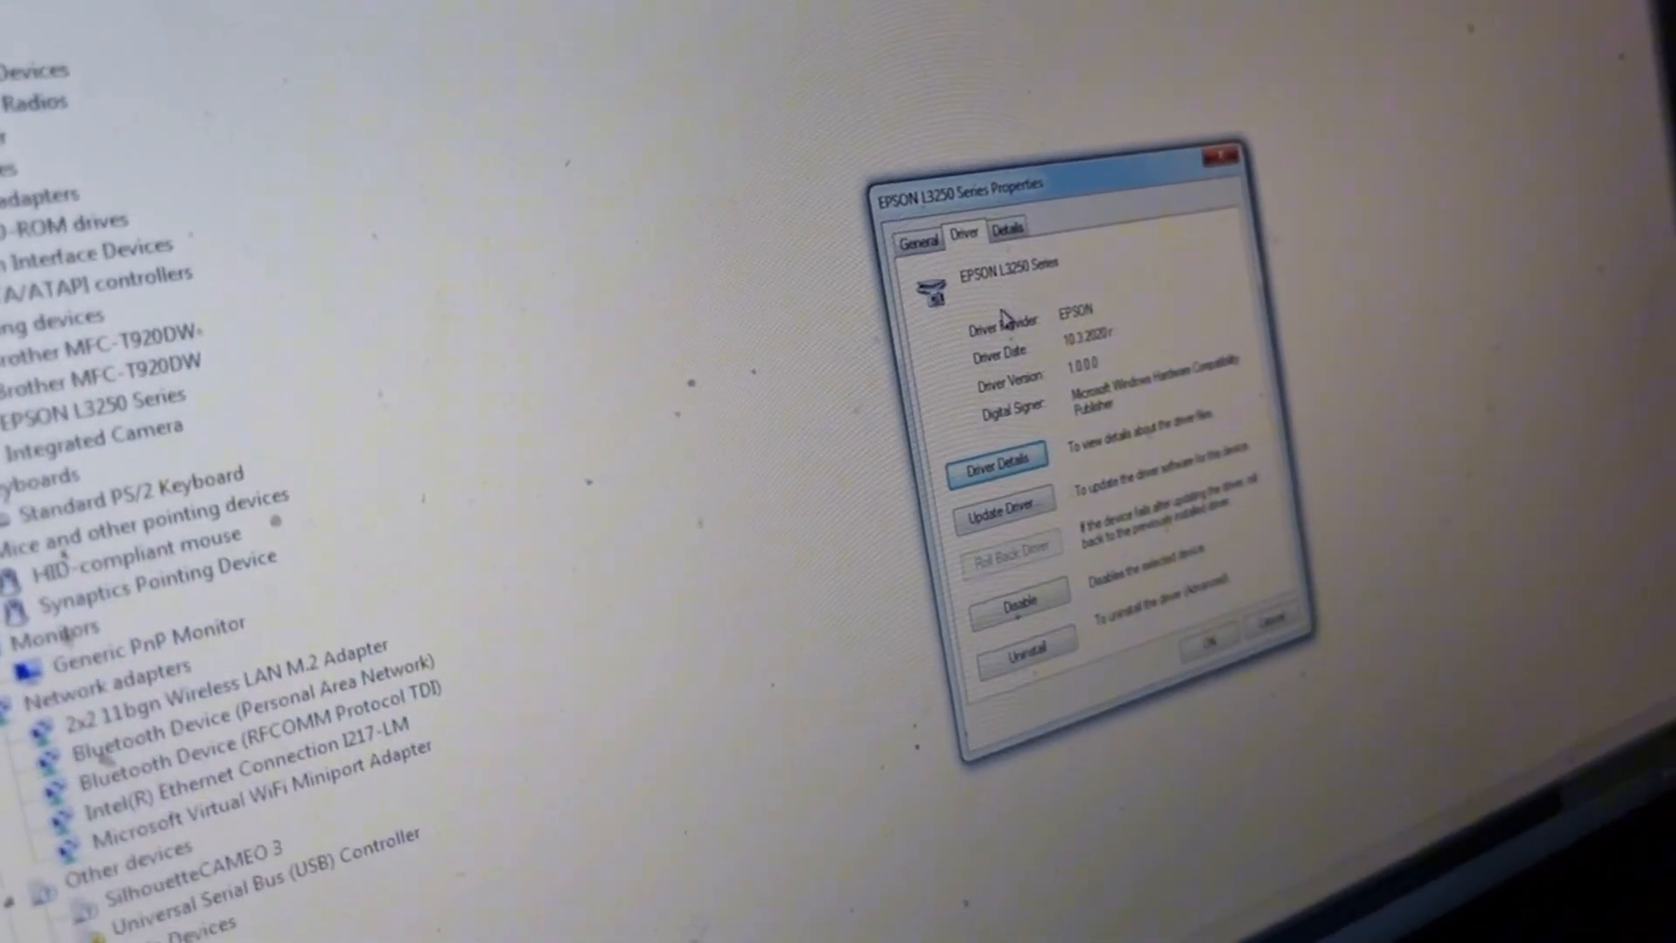
left_click(1027, 658)
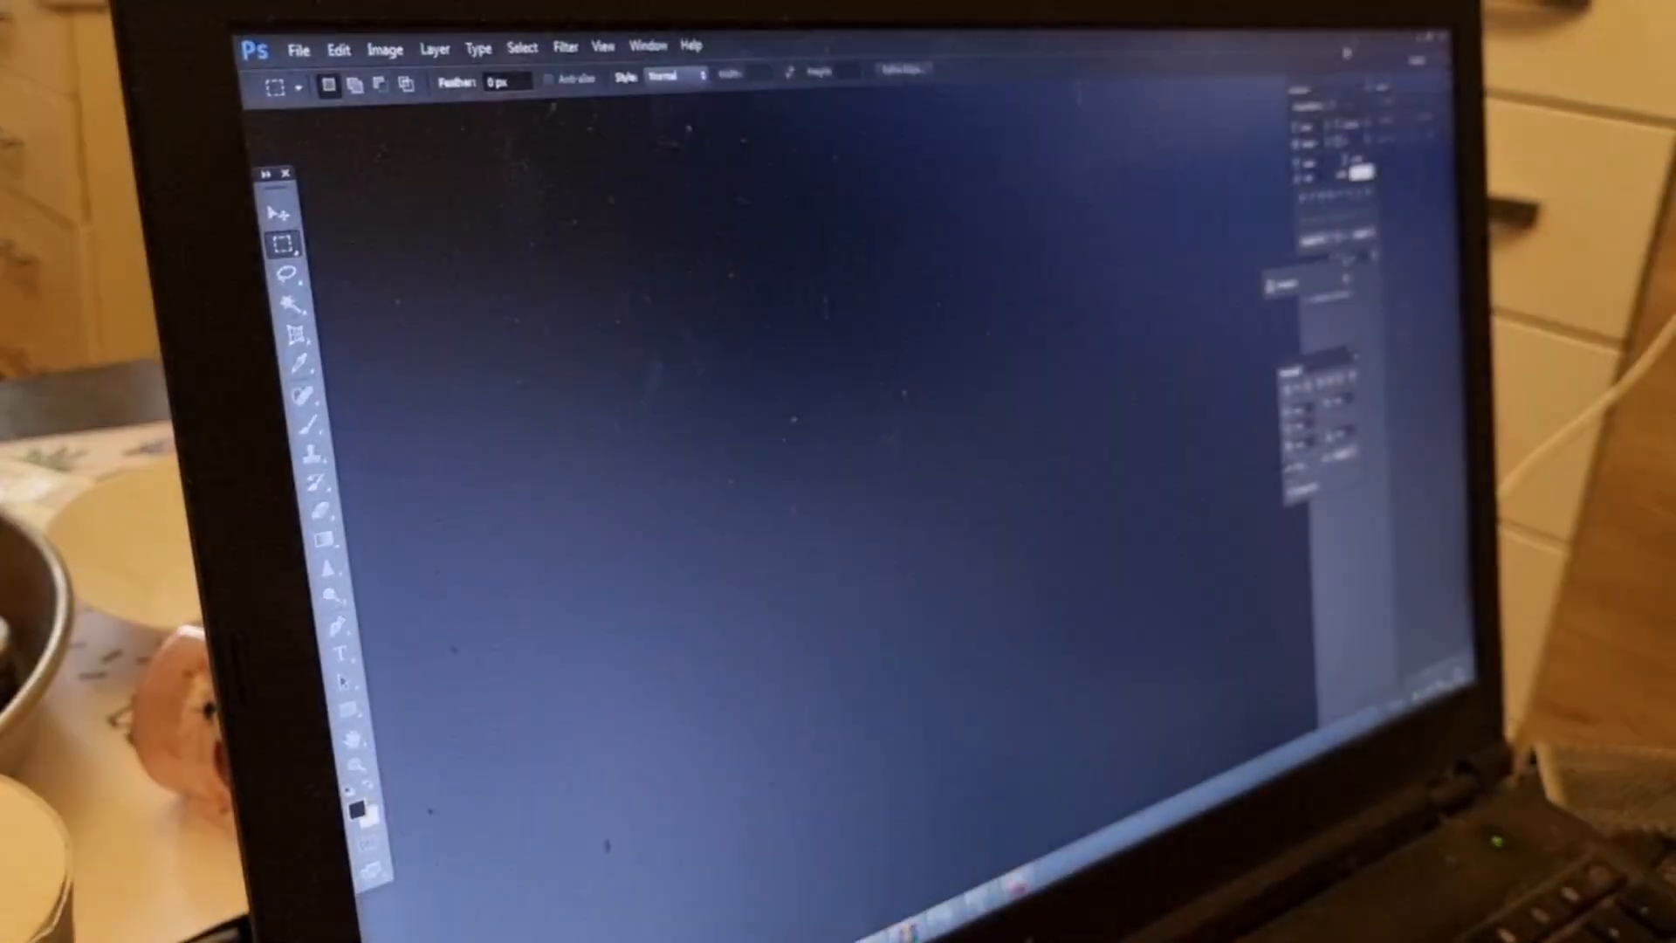
Exit Photoshop CS6 via File > Exit so it can be relaunched.
left_click(300, 49)
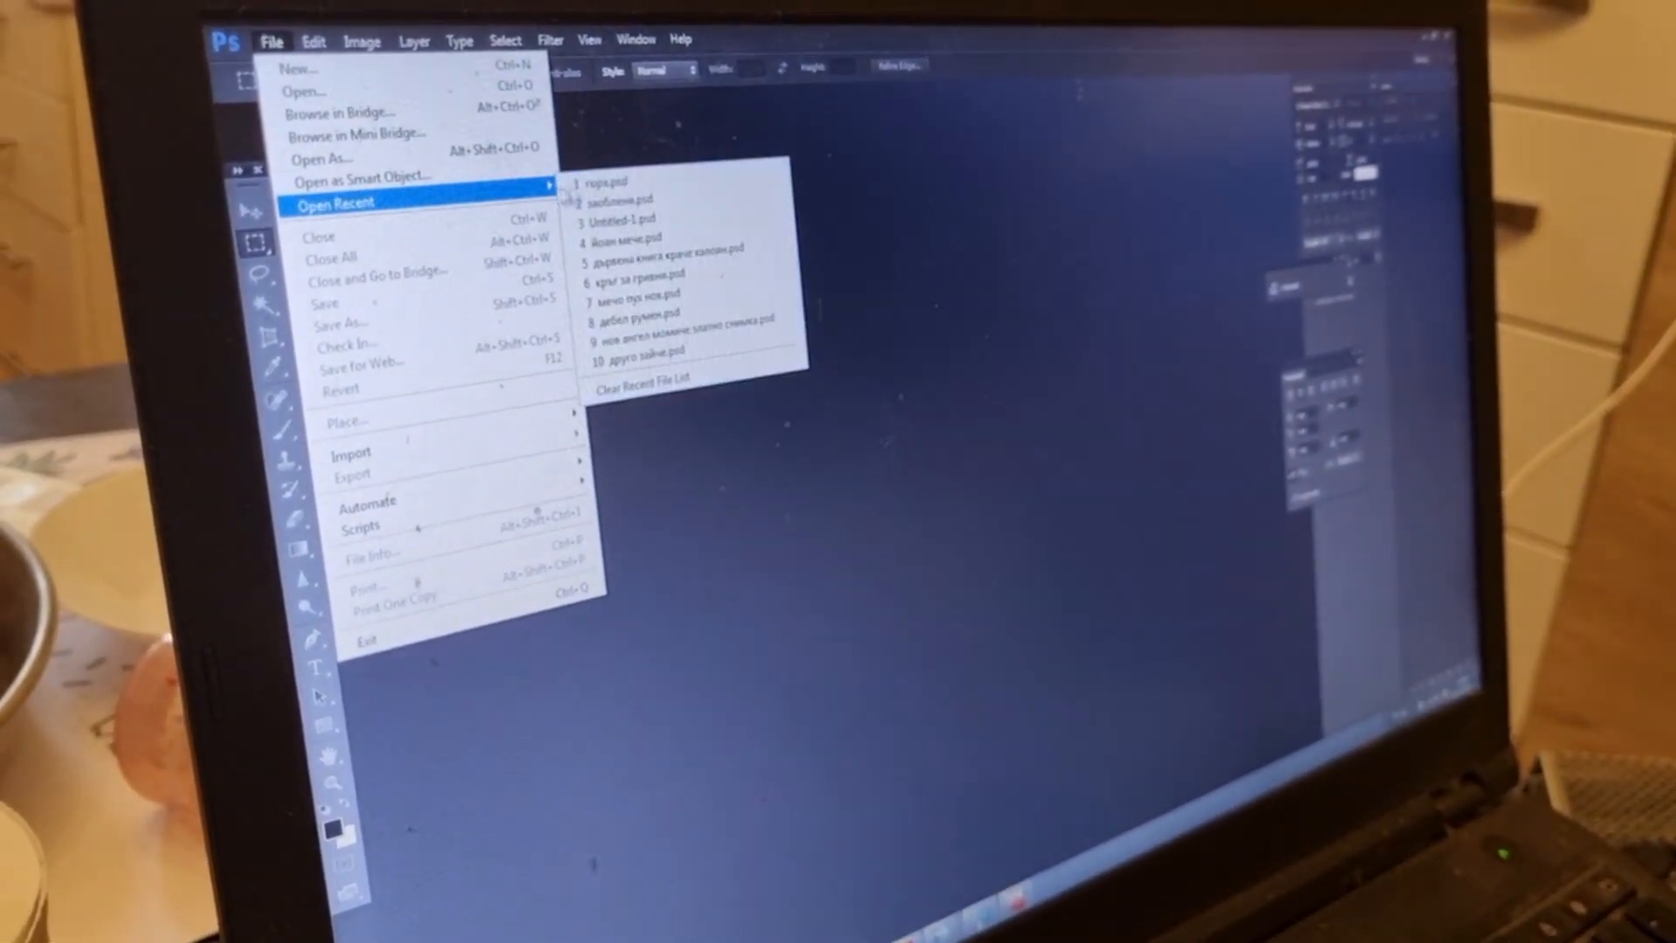
left_click(611, 182)
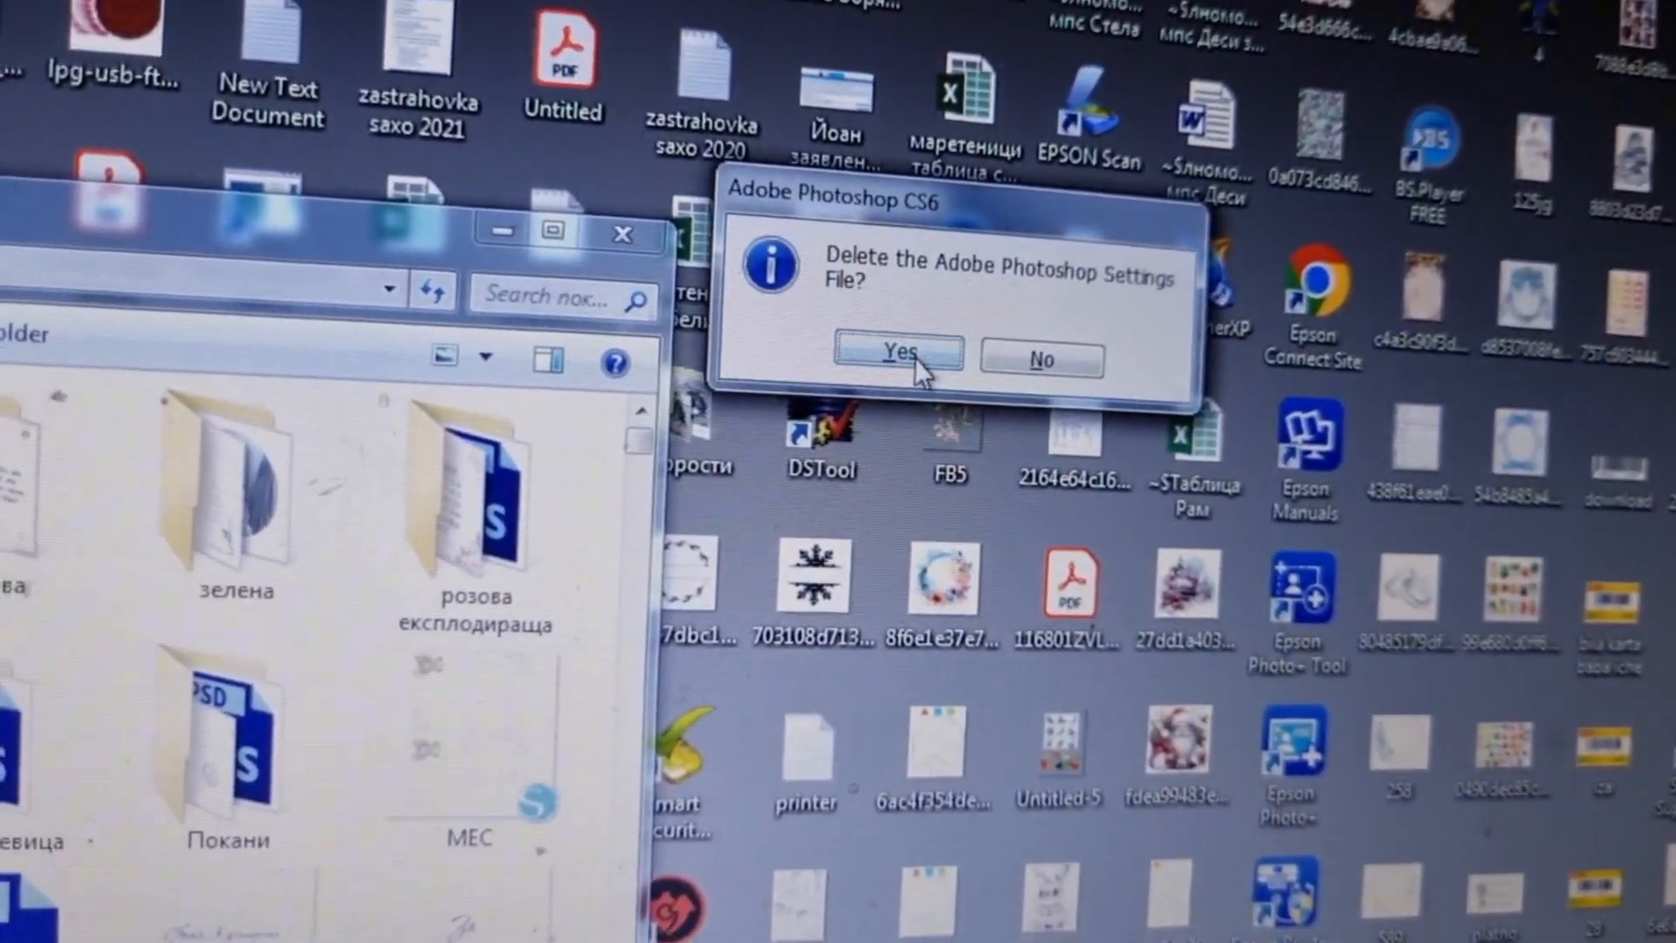
Confirm Yes to delete the Adobe Photoshop Settings File on relaunch.
left_click(899, 353)
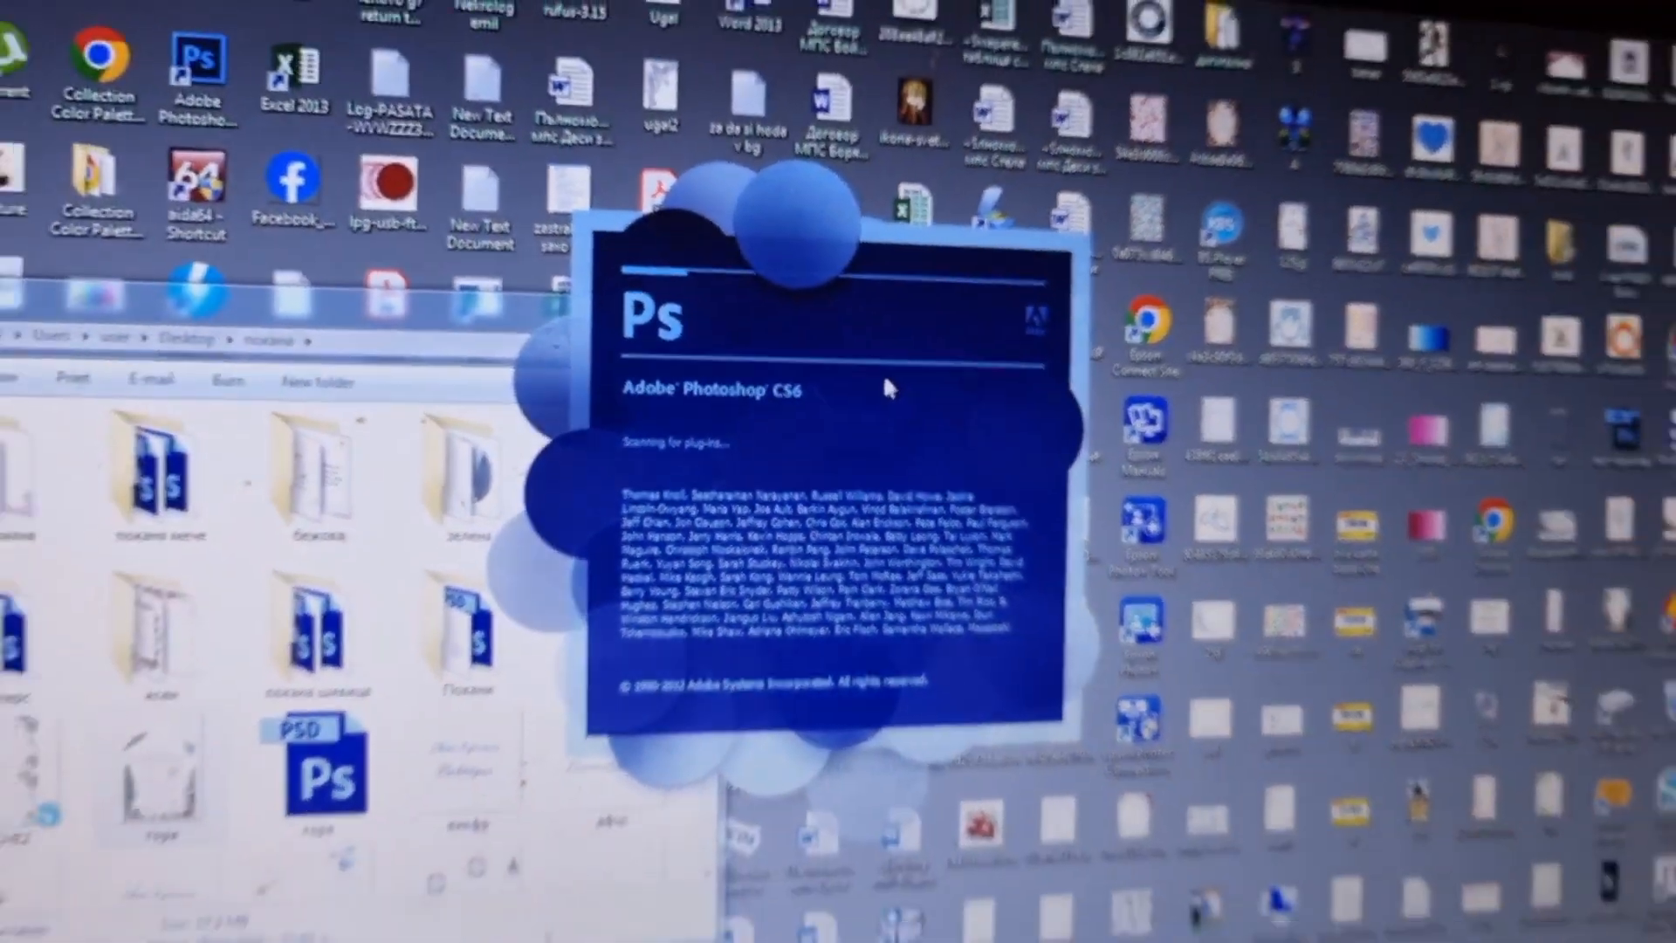